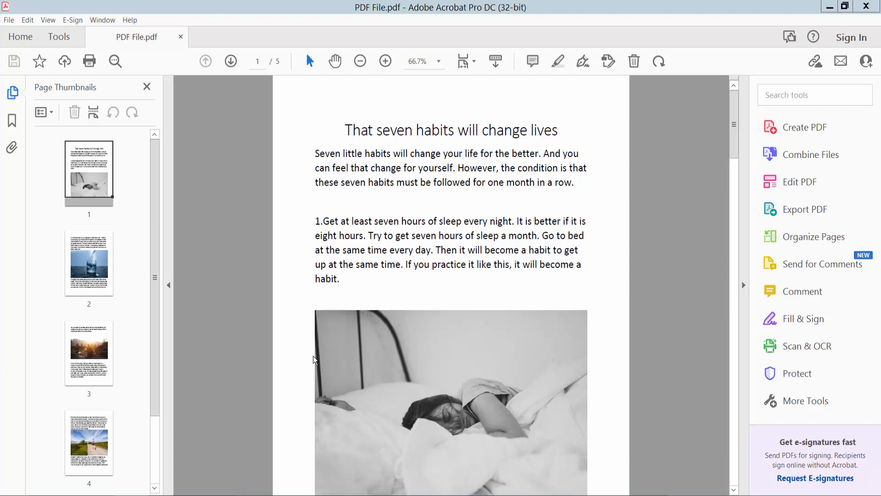
mouse_move(464, 32)
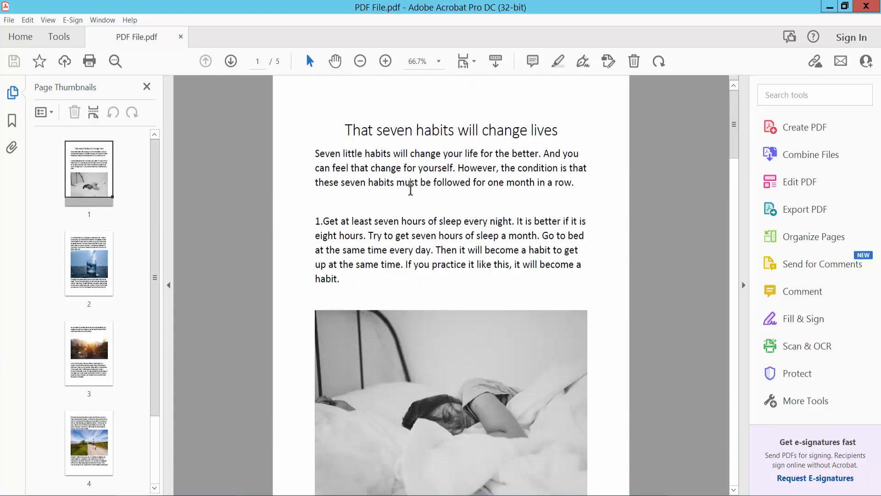
Step: Choose XML 1.0 under More Formats in the Export PDF tool
click(58, 37)
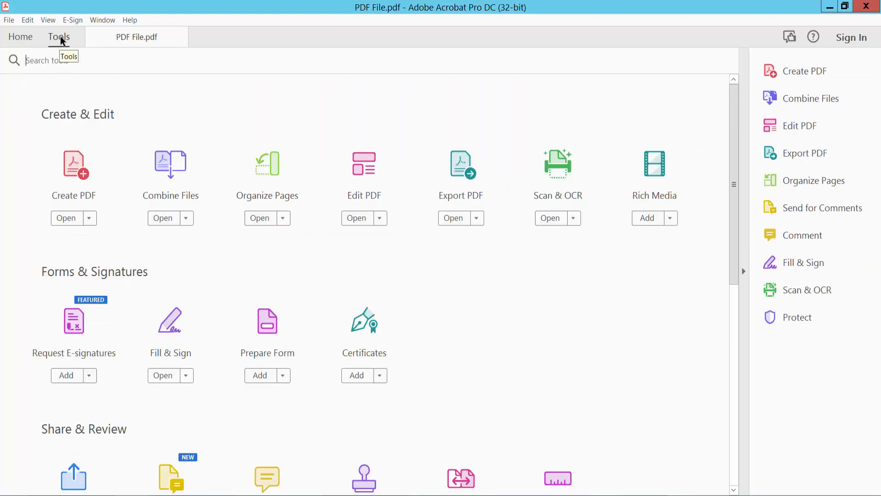
mouse_move(460, 173)
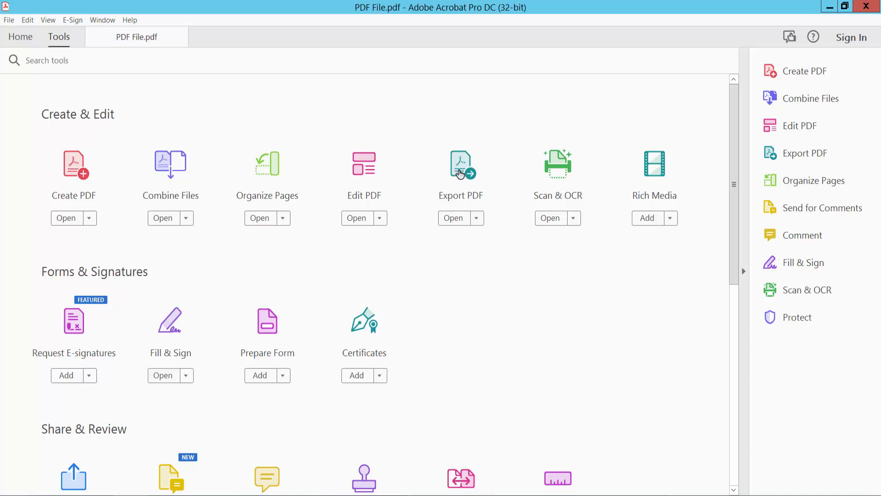
click(454, 218)
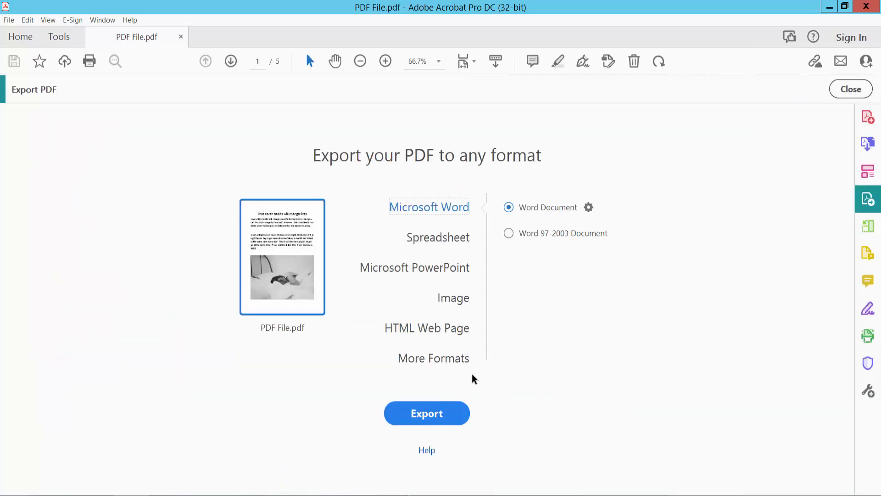
click(433, 358)
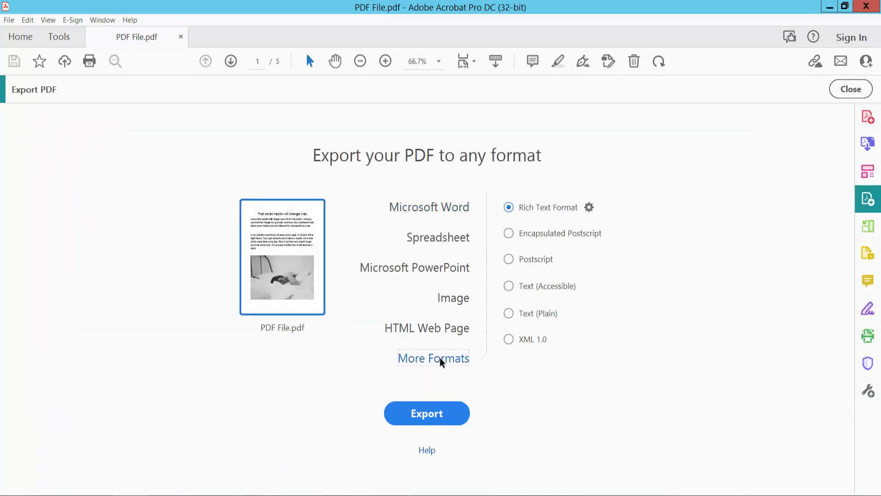
click(509, 338)
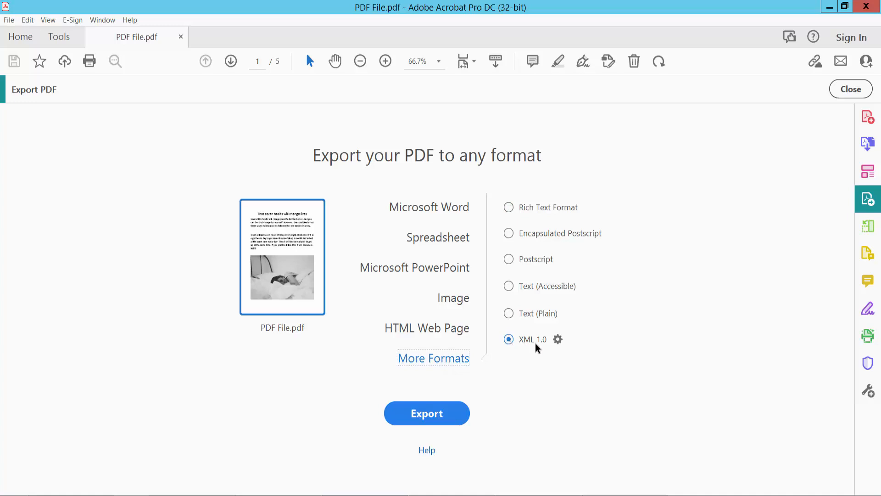
click(558, 339)
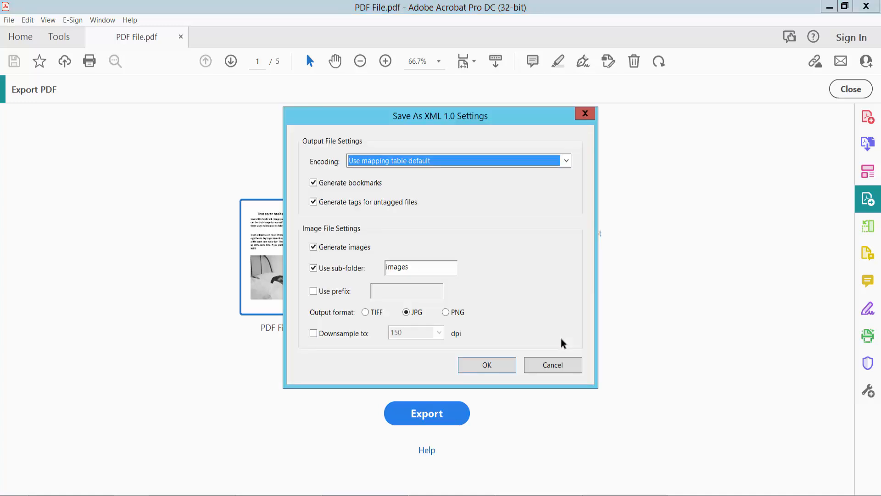
mouse_move(345, 320)
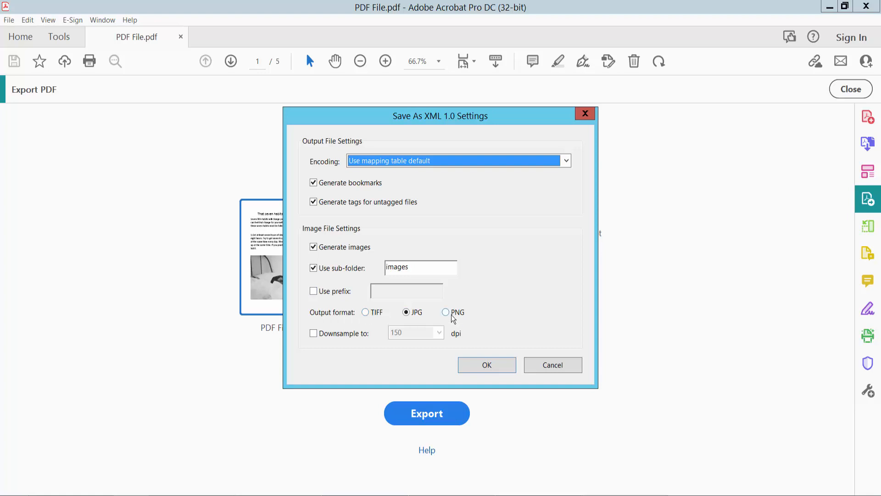
click(365, 312)
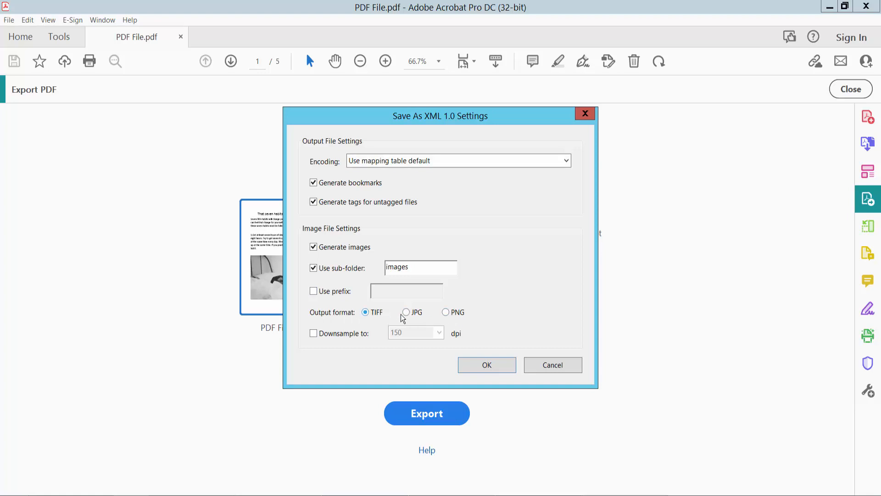
click(406, 312)
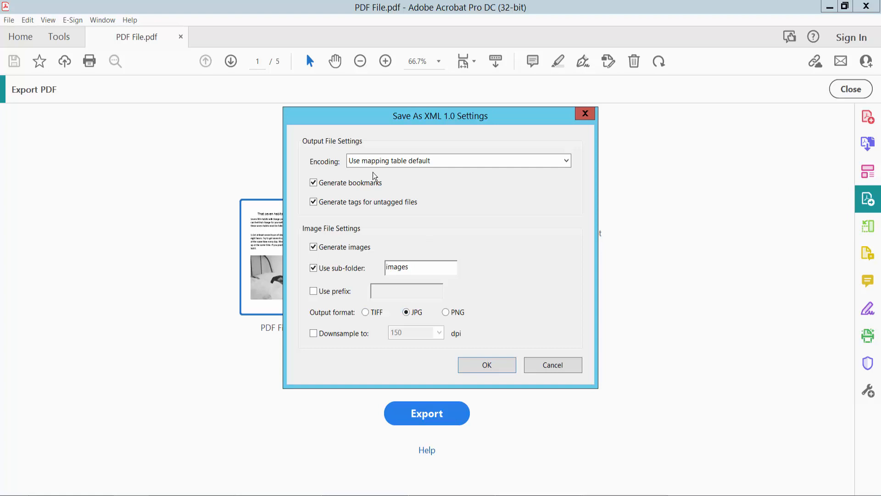
click(566, 161)
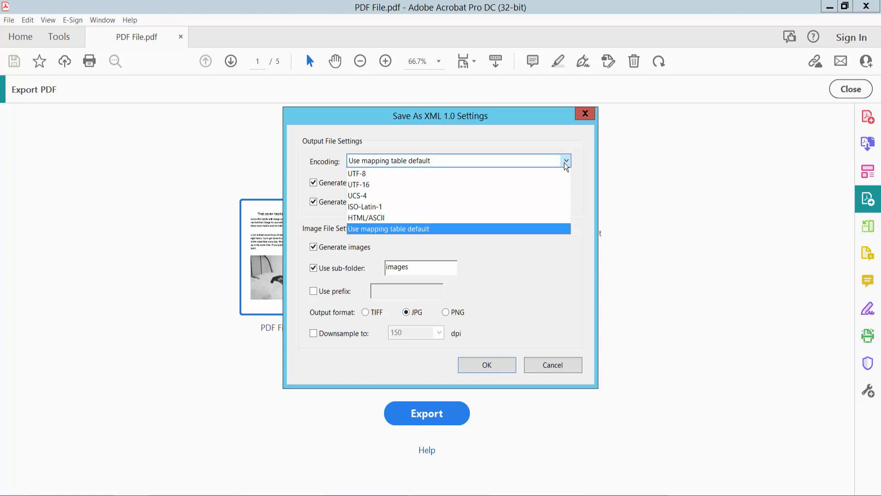
mouse_move(403, 233)
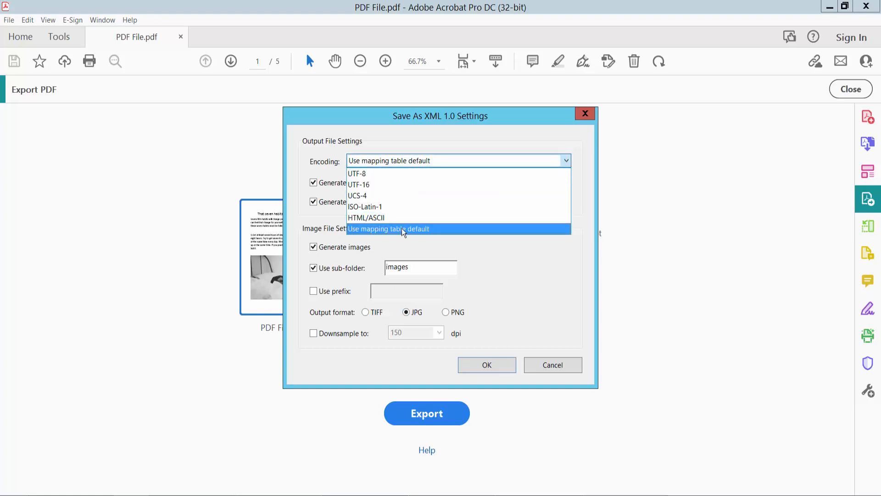
click(551, 364)
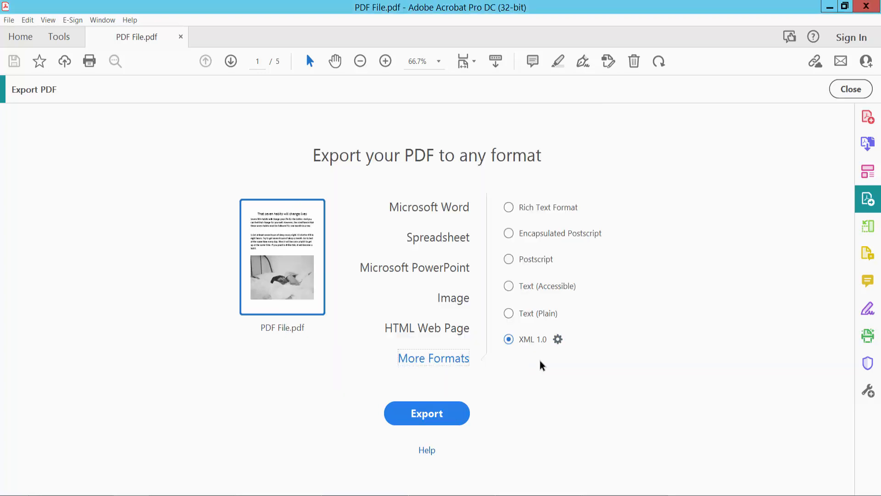
Step: Export the PDF to the Desktop as XML file '94123'
click(426, 413)
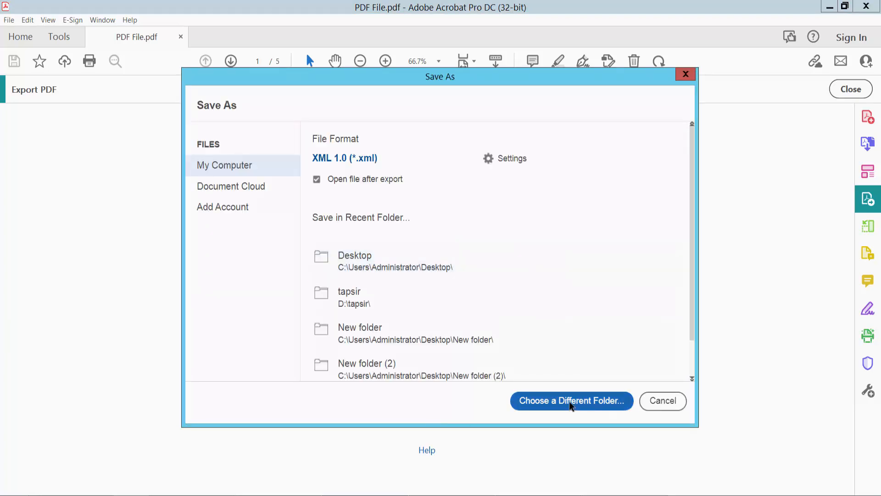
click(571, 400)
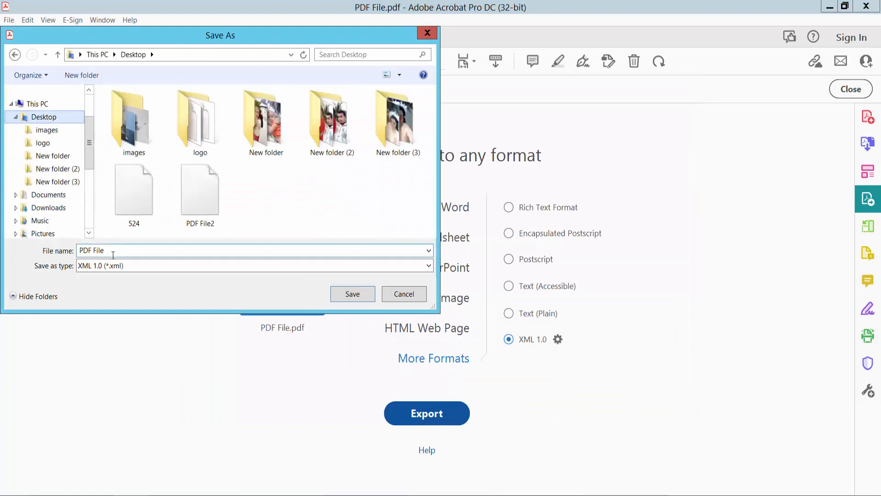
text(9)
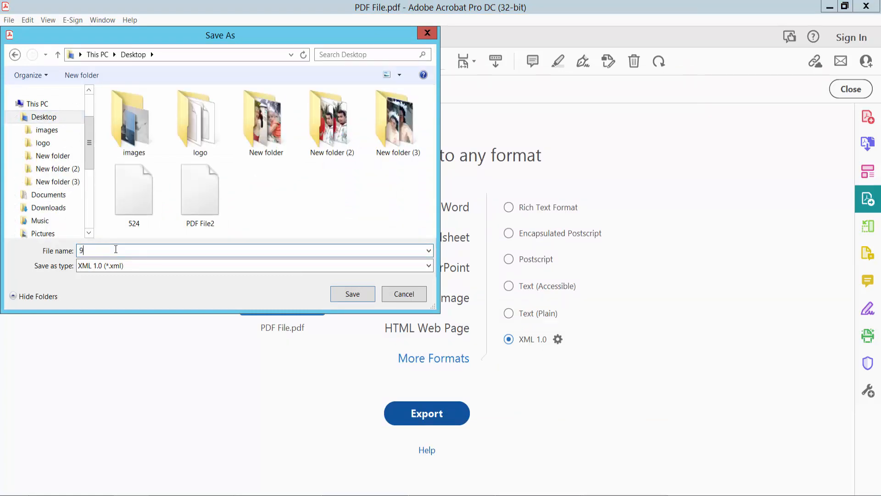
text(4123)
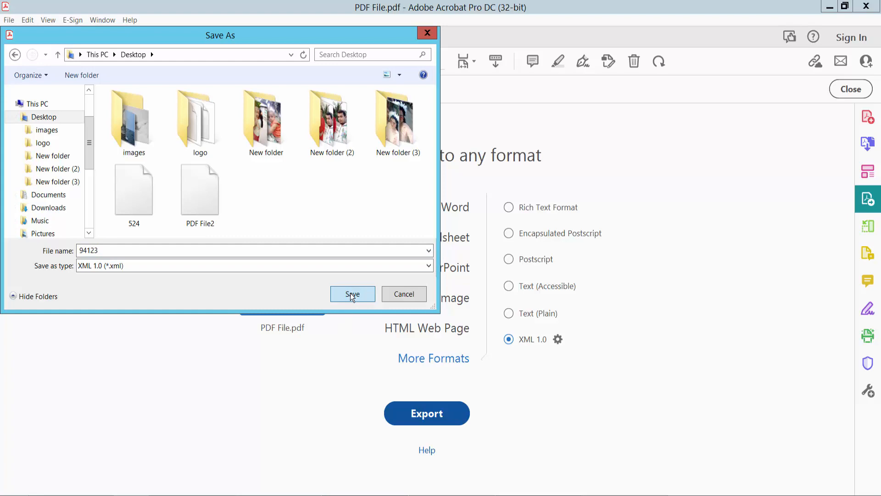
click(352, 294)
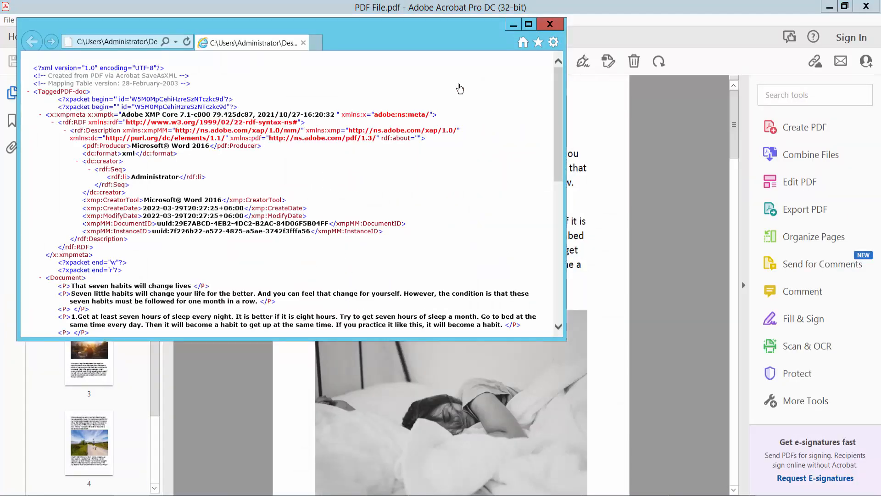
Step: Maximize Internet Explorer and scroll through the 94123.xml content
click(528, 24)
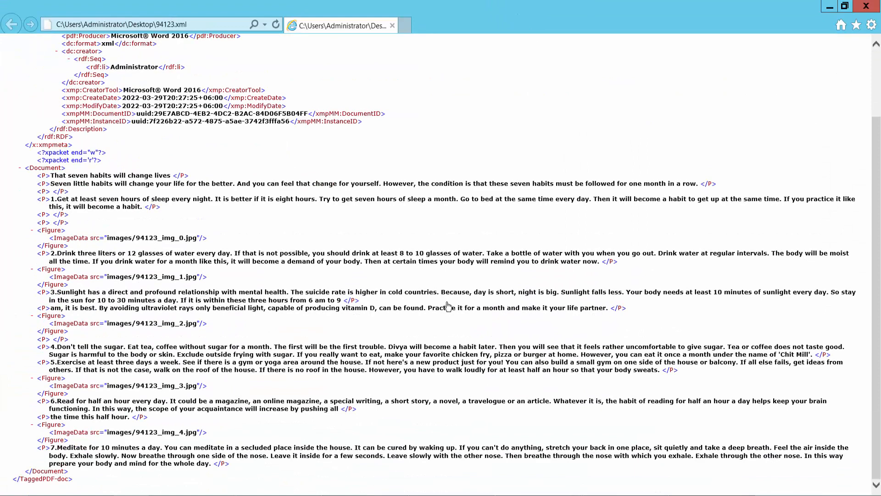
scroll(up, 3)
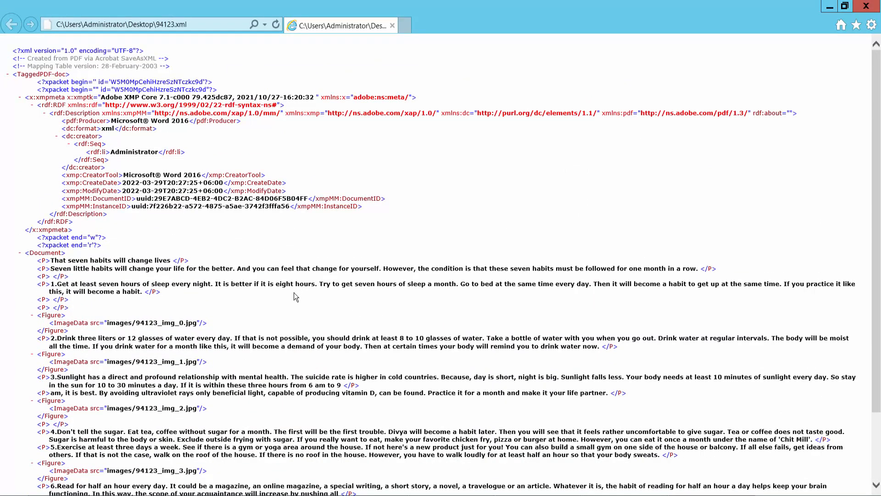